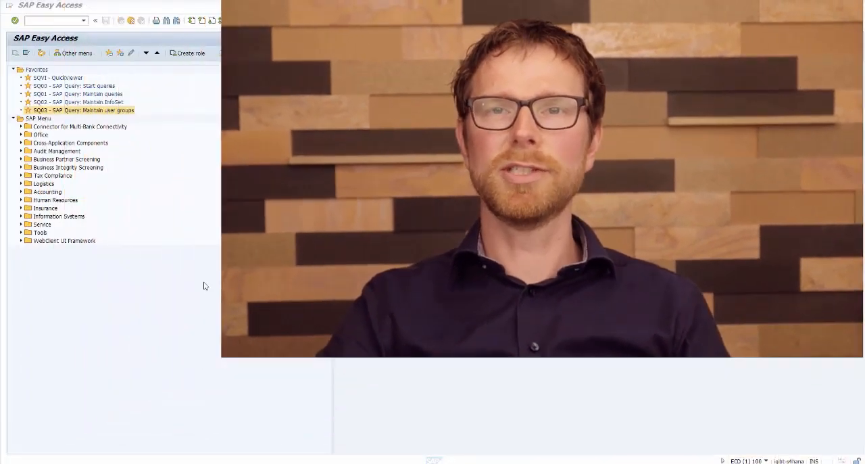
Step: Launch SQ03 user group maintenance from the SAP Easy Access favourites
double_click(81, 110)
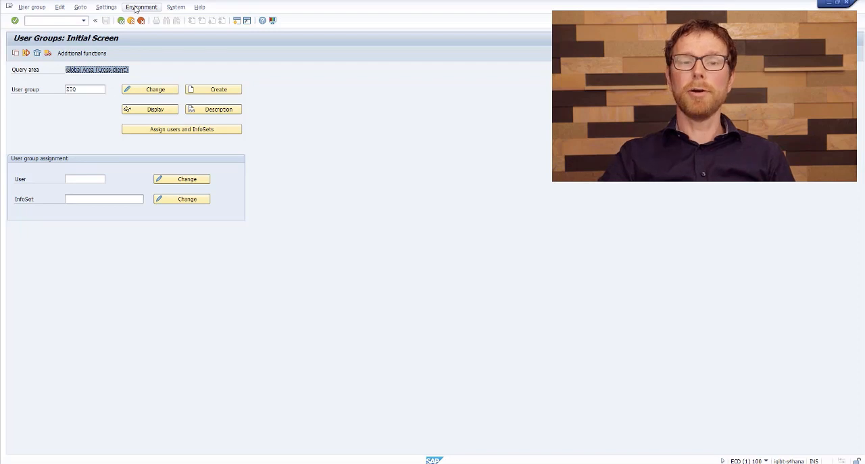
Step: Switch the query area to the client-specific standard area via Environment > Query areas
left_click(141, 7)
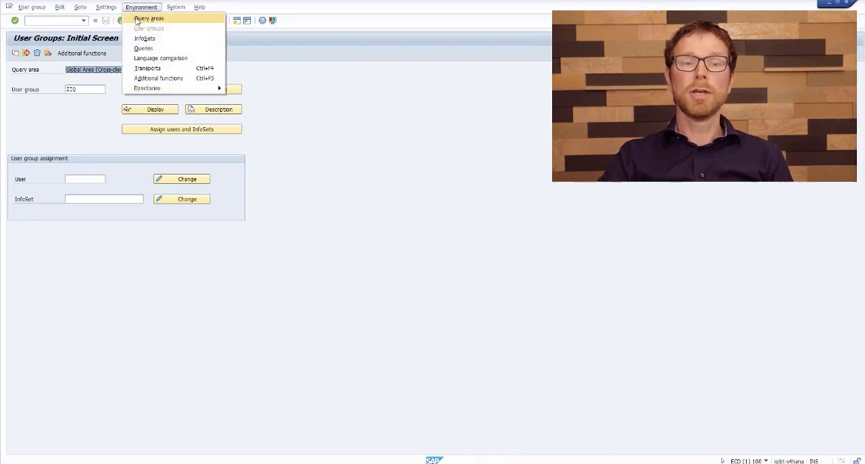
left_click(148, 19)
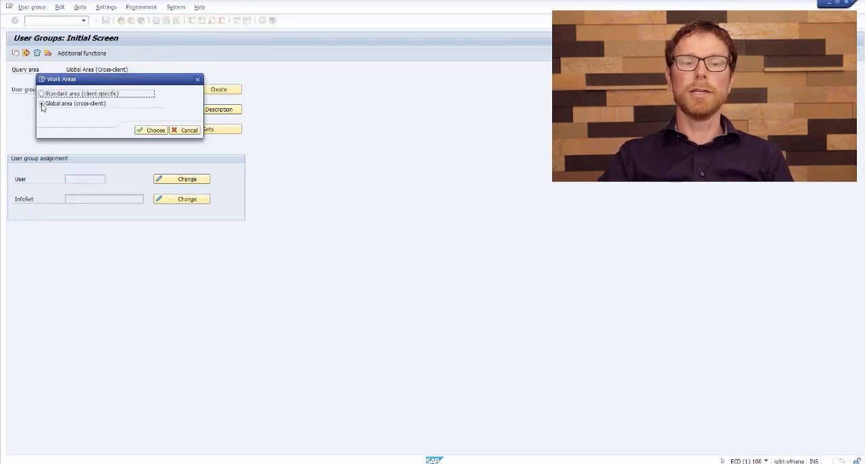
left_click(152, 130)
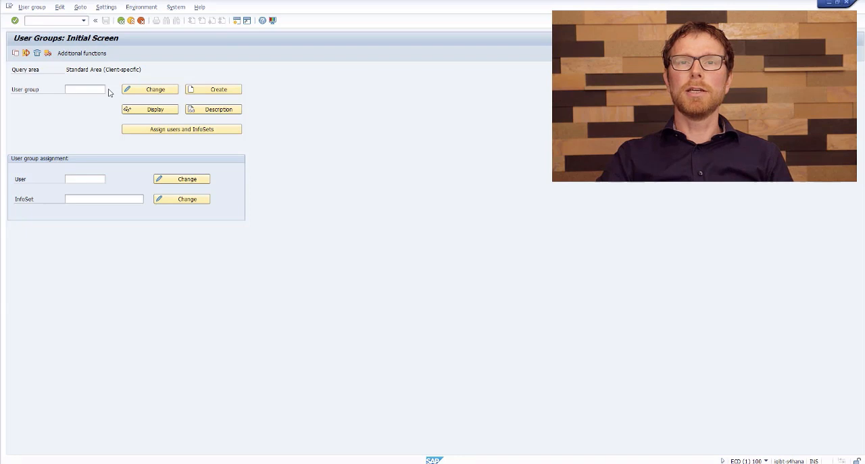
Step: Choose user group ZIQ from the F4 list of available user groups
left_click(103, 89)
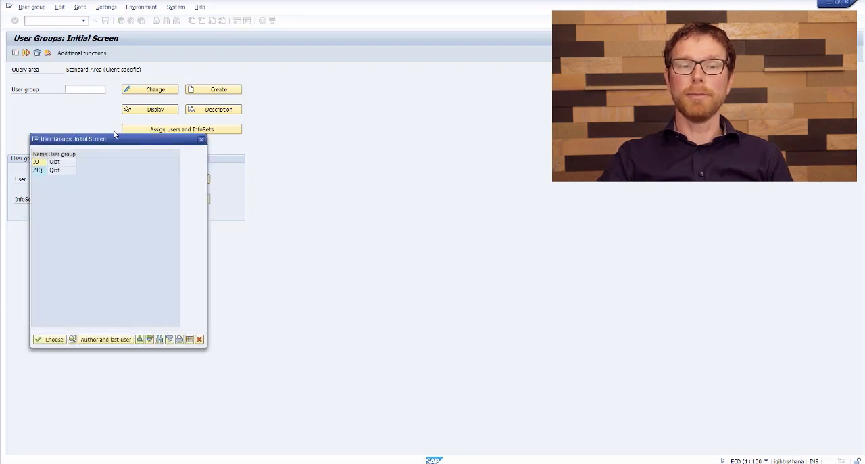
left_click(38, 170)
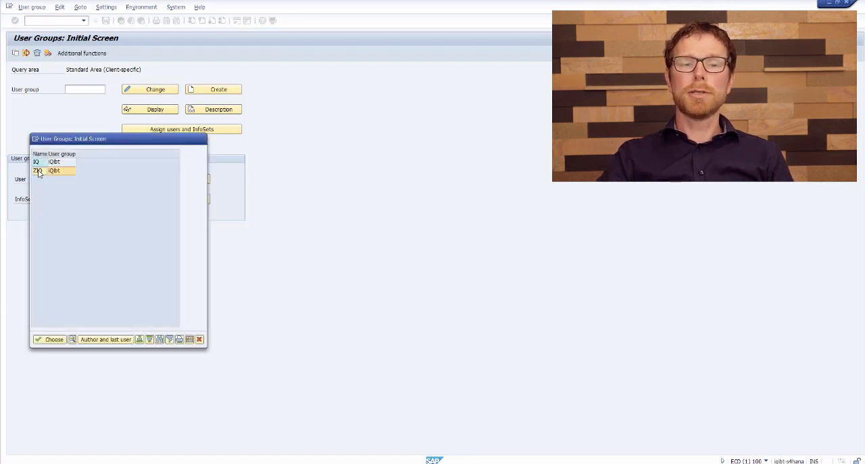
double_click(35, 171)
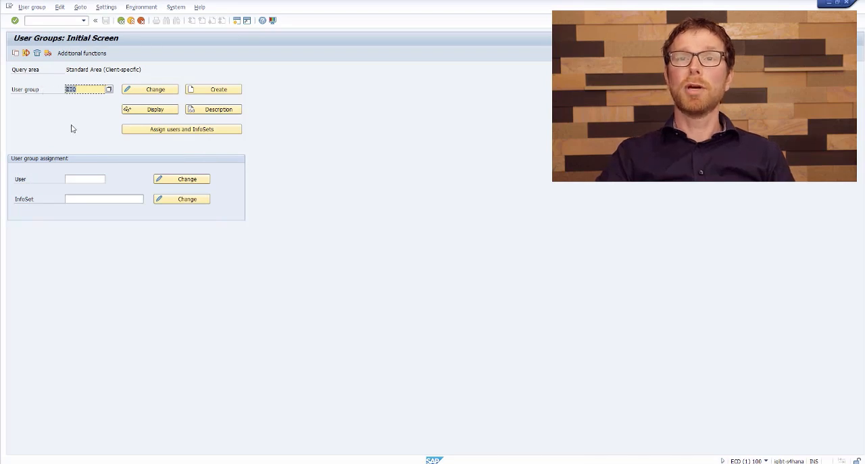
mouse_move(81, 130)
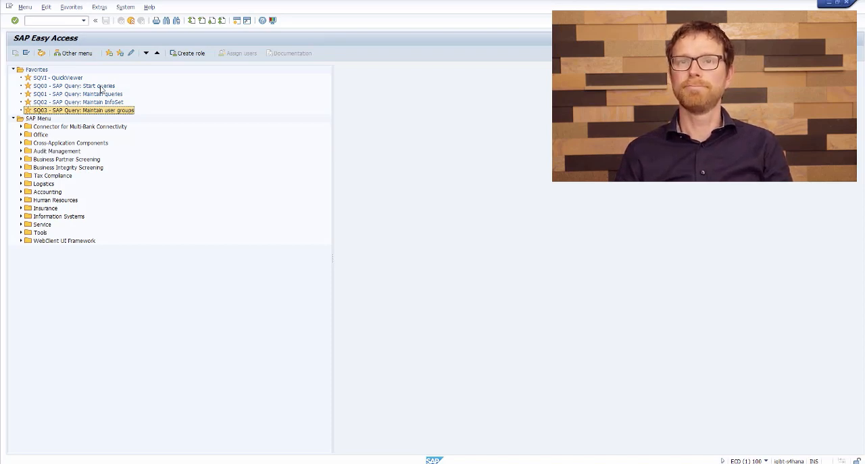
Step: Launch SQ00 Start queries, showing /FSCMA/IS queries in the global area, and glance at the Query menu
left_click(74, 87)
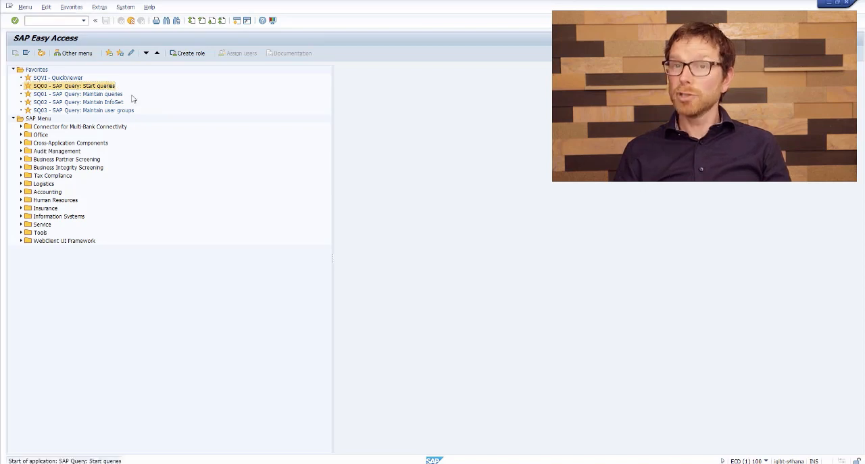
double_click(92, 87)
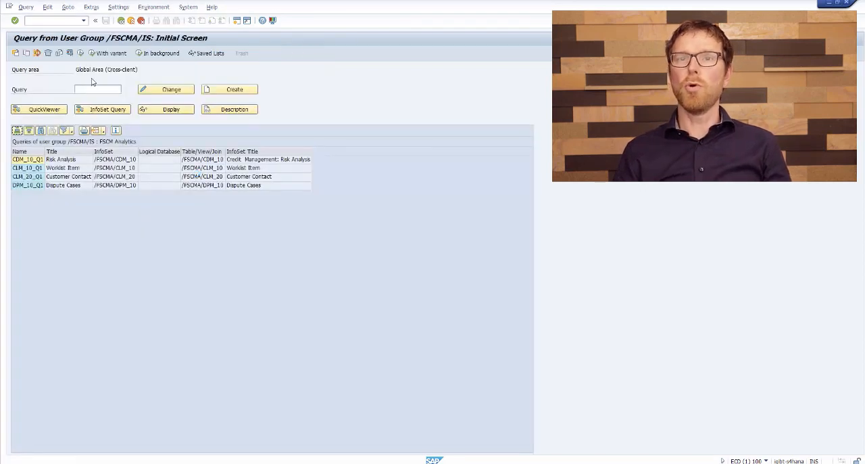
left_click(106, 68)
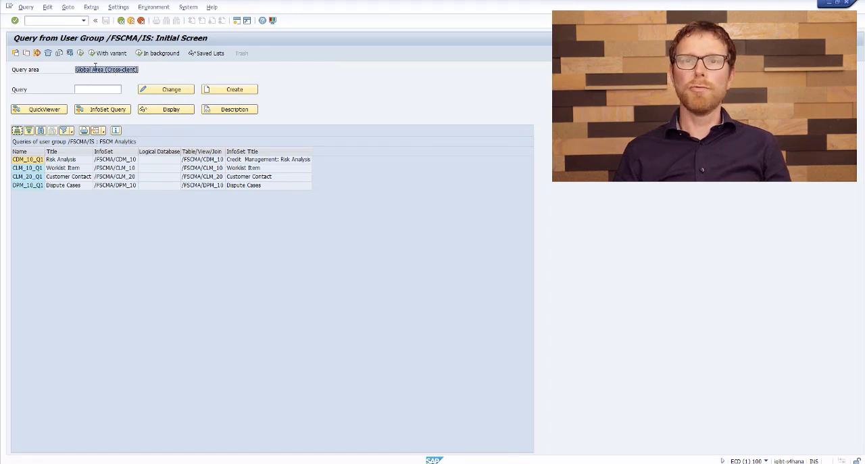
left_click(26, 7)
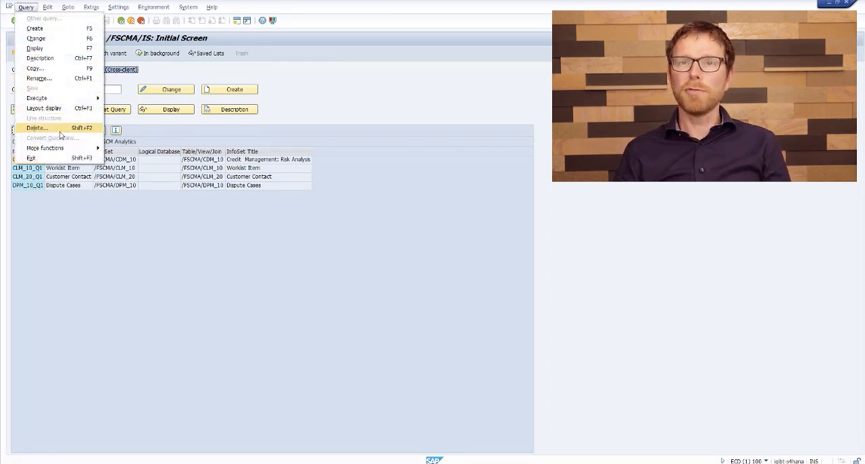
mouse_move(53, 138)
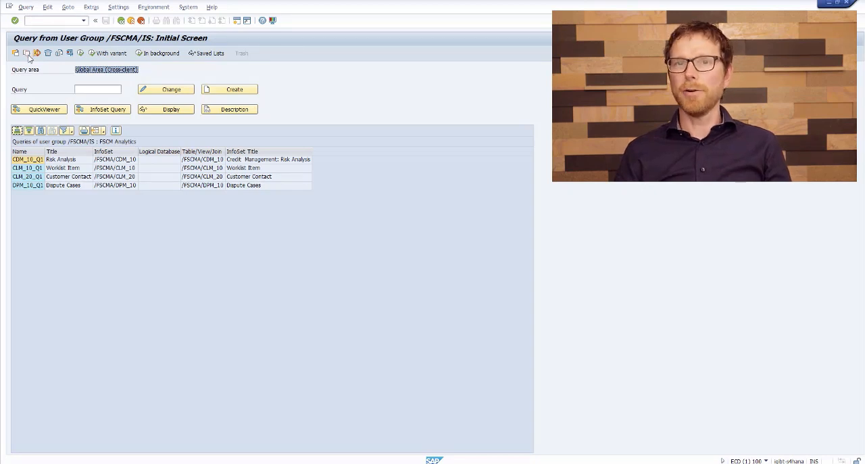
Step: Switch to the client-specific standard area and change to user group ZIQ
left_click(154, 7)
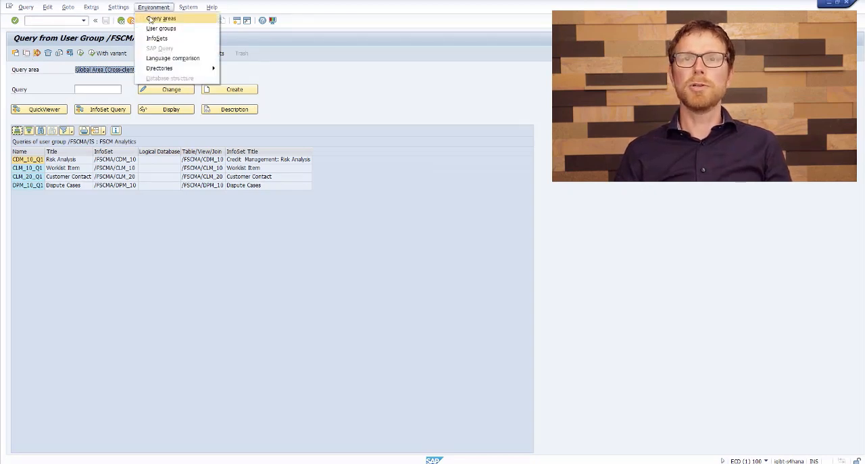
left_click(160, 18)
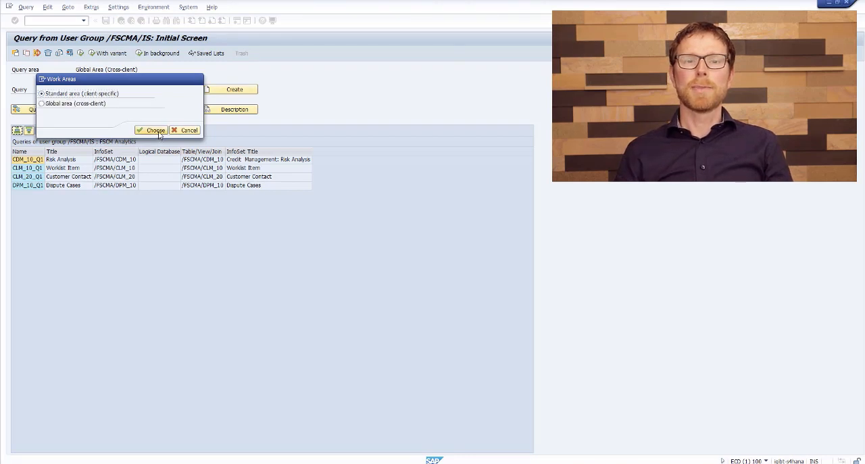
left_click(151, 130)
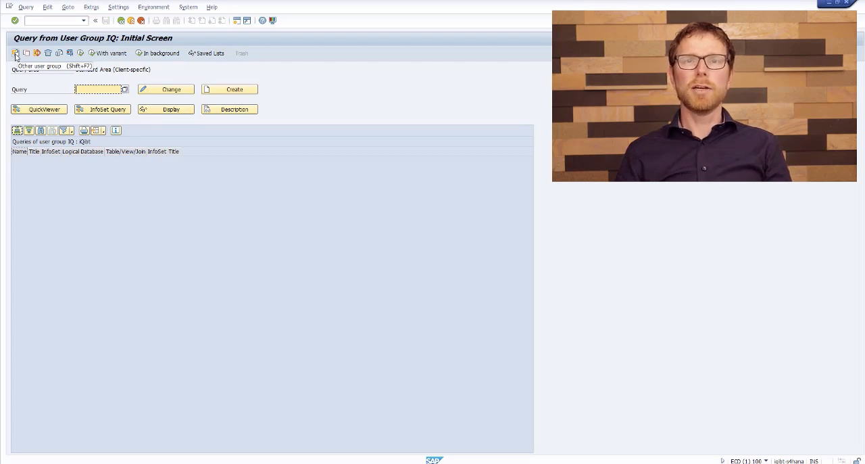
left_click(16, 52)
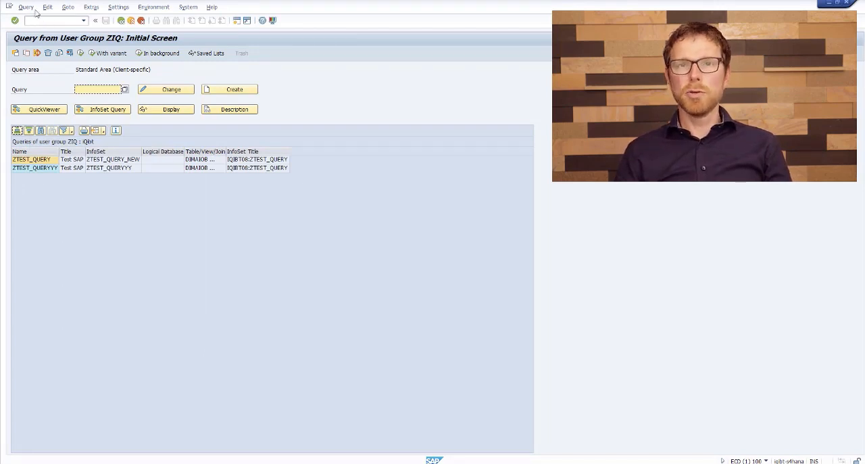
Step: Convert the BKPF/BSID QuickView into query ZBKPFBSID in user group ZIQ via Query > Convert QuickView
left_click(26, 7)
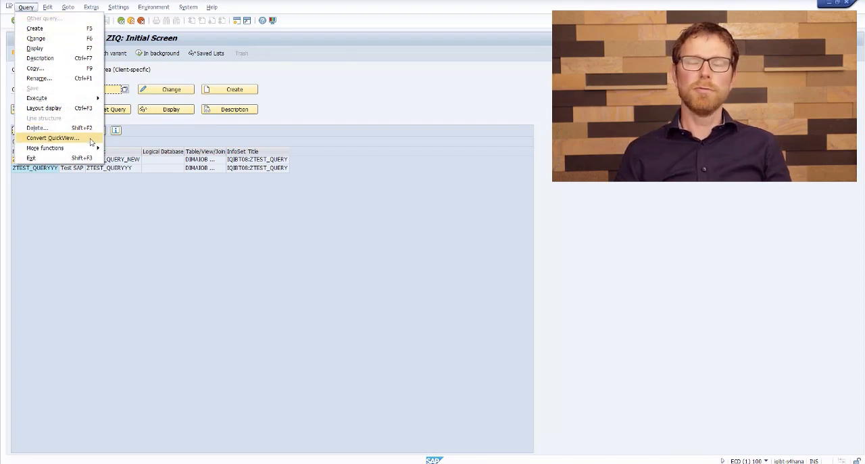
left_click(52, 138)
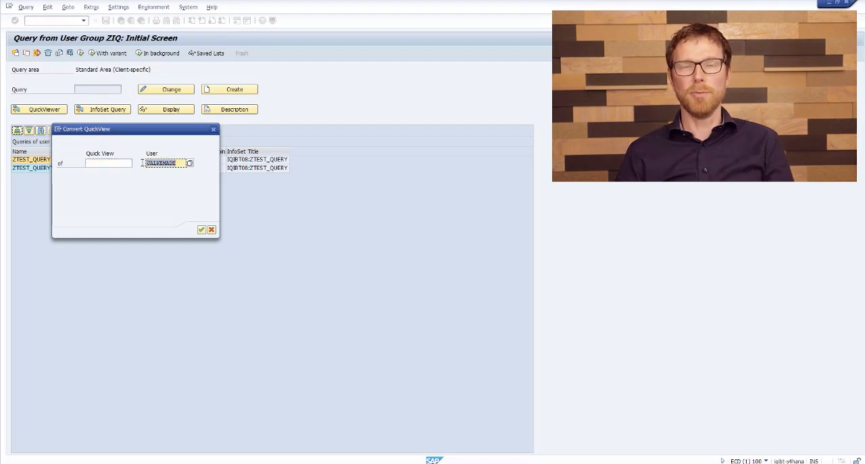
left_click(108, 162)
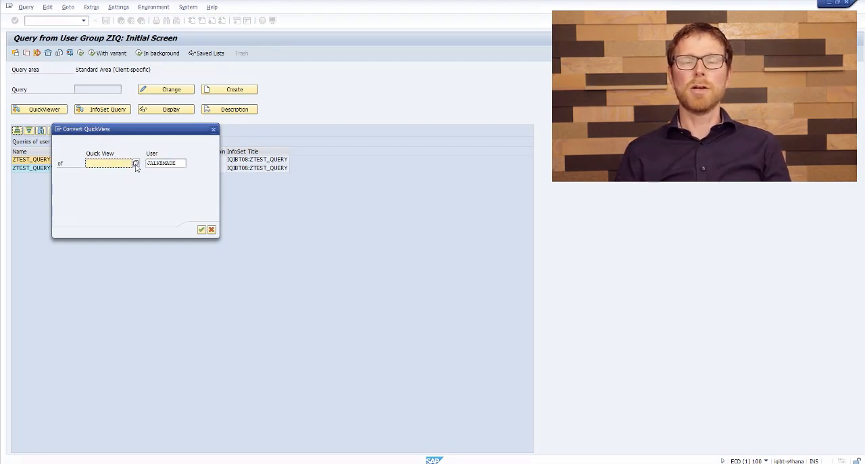
left_click(135, 162)
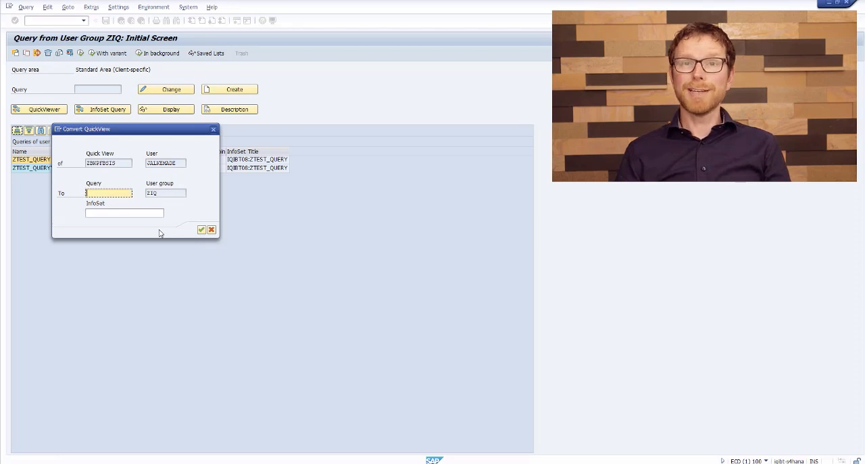
type("ZBKG")
left_click(124, 212)
type("ZBKPFBSIS")
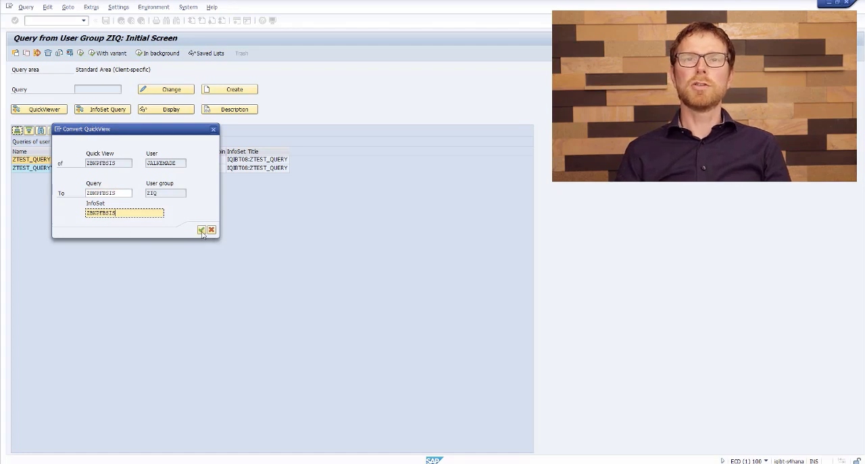
mouse_move(202, 230)
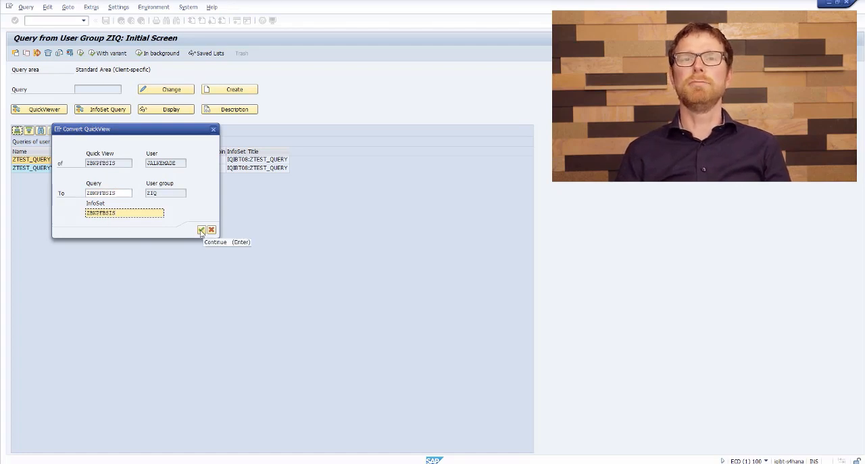
left_click(200, 230)
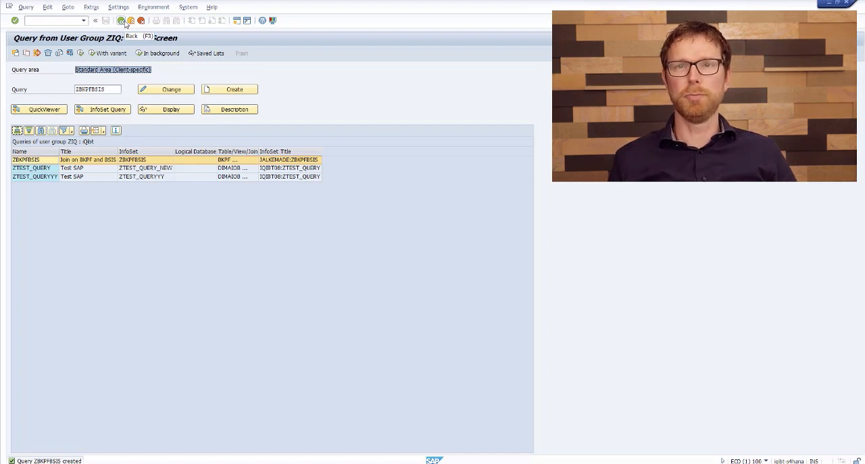
Step: Launch SQ02 InfoSet maintenance and choose Copy Standard Area -> Global Area in the transport tool
left_click(120, 20)
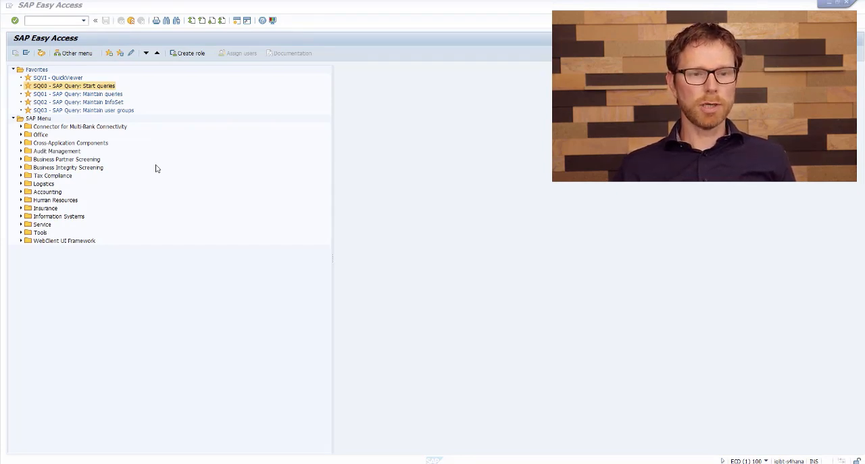
left_click(77, 101)
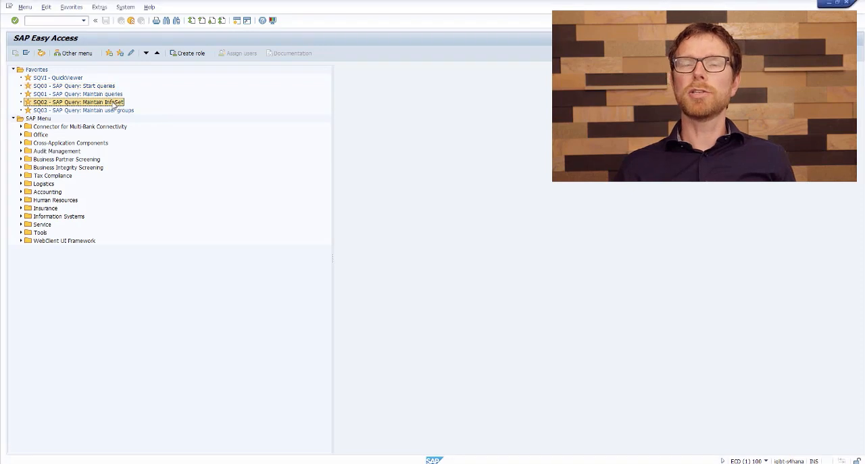
double_click(76, 103)
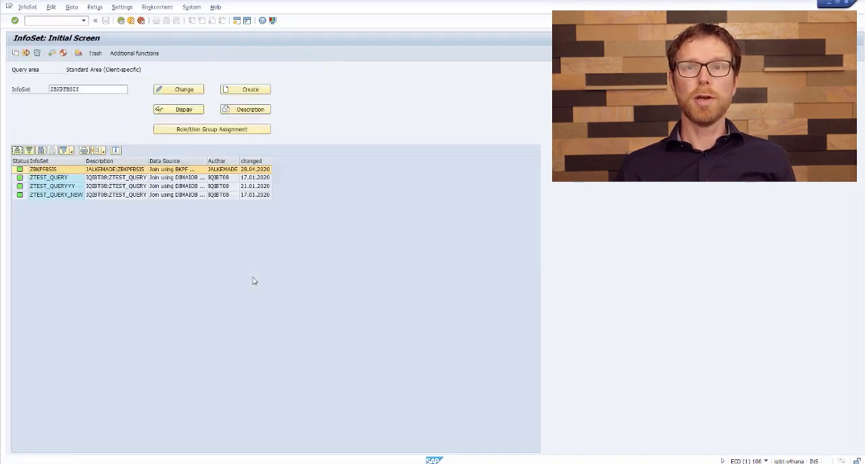
mouse_move(52, 238)
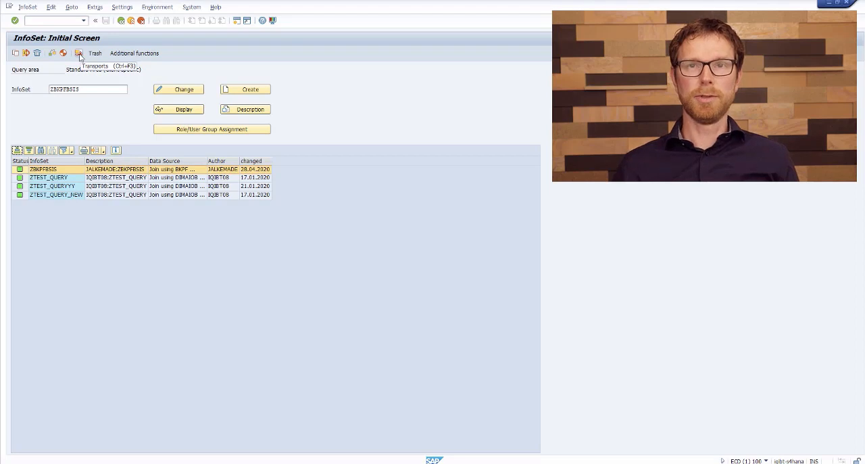
left_click(79, 52)
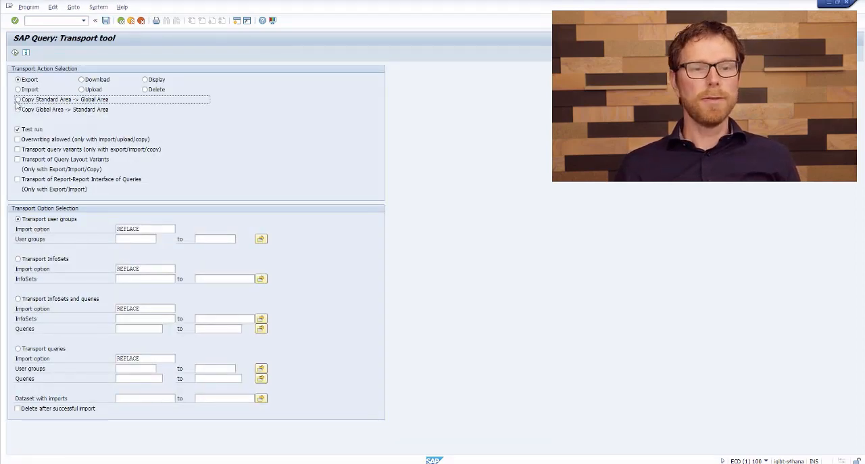
left_click(18, 100)
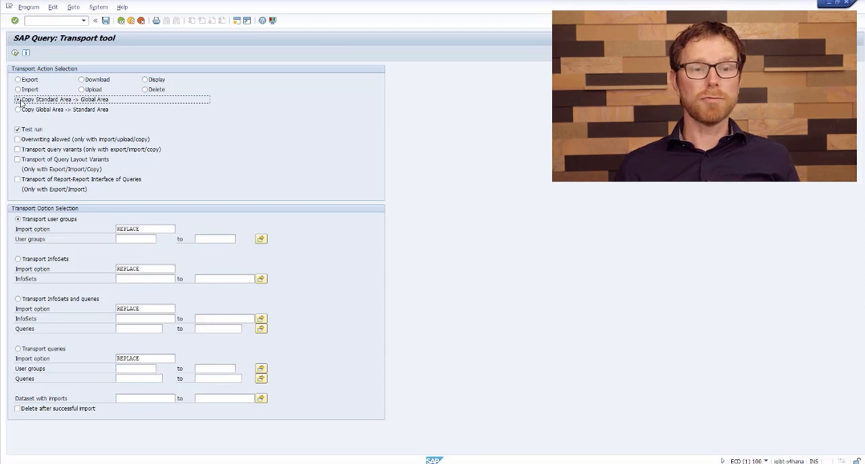
mouse_move(59, 106)
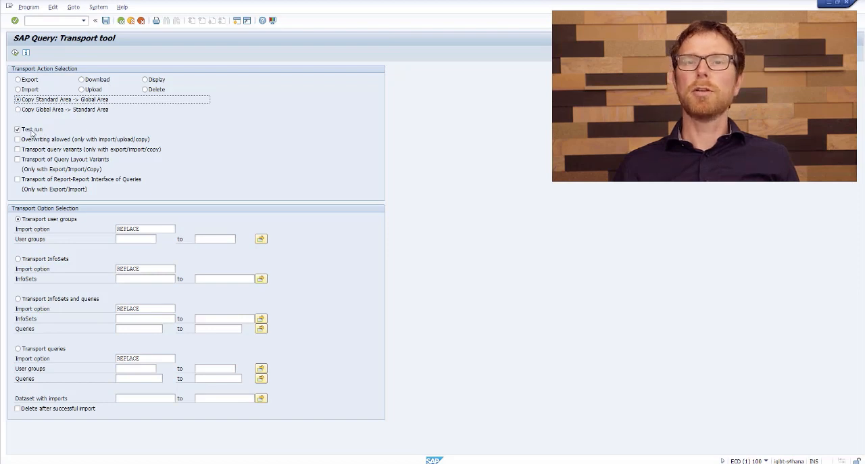
Step: Untick Test run, select Transport InfoSets and queries for ZBKPFBSIS, and execute the copy
left_click(18, 130)
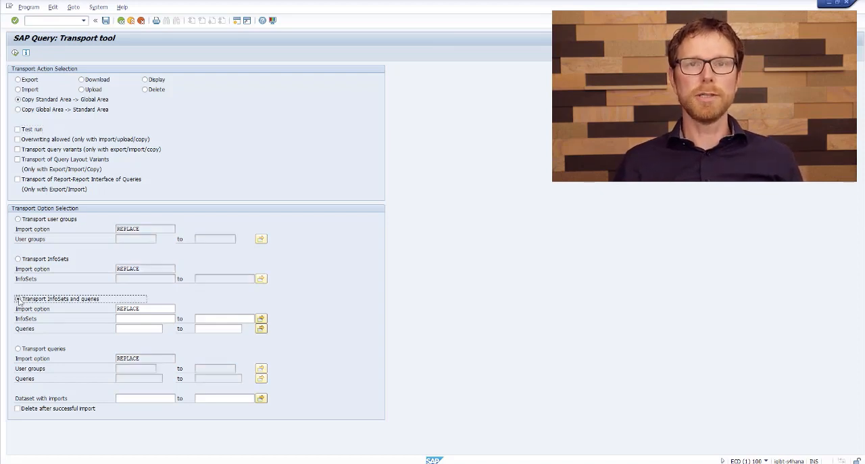
left_click(18, 299)
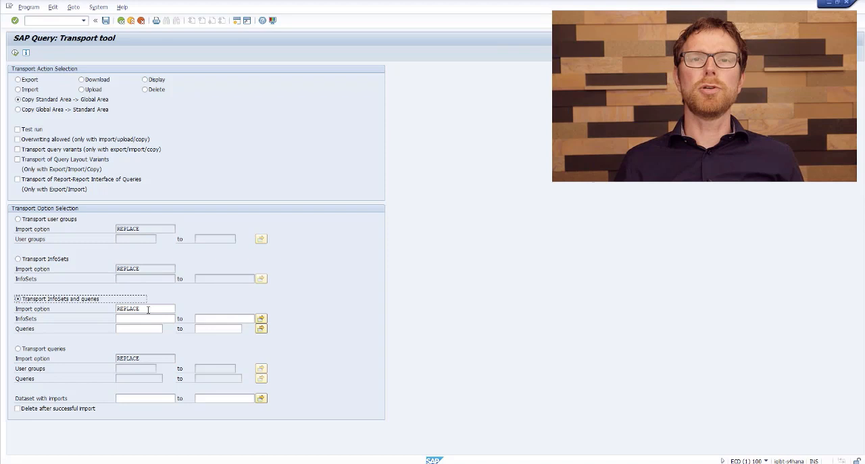
left_click(145, 309)
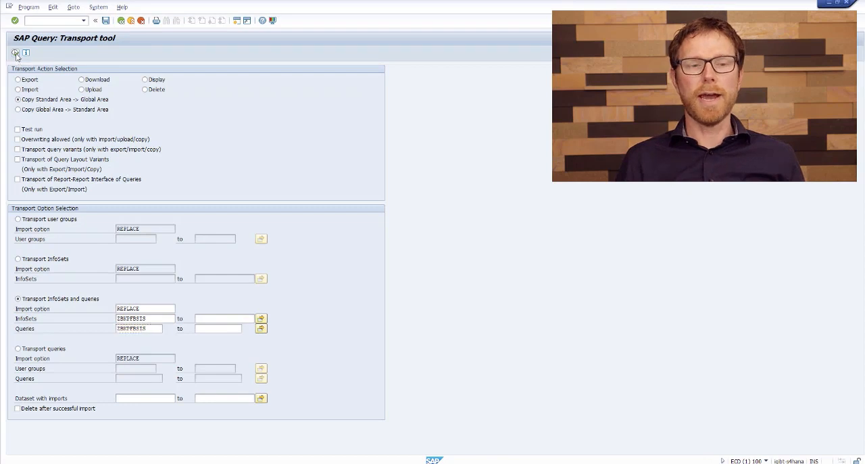
left_click(15, 53)
type("Z*")
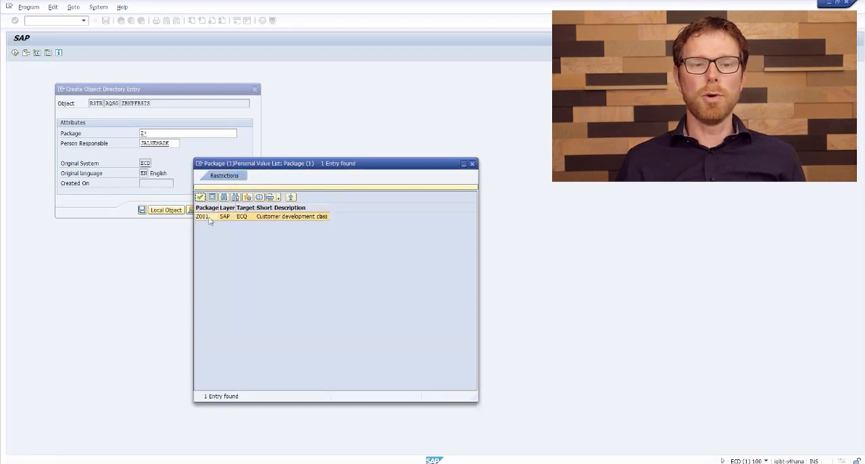
Step: Assign the customer development package and save the object directory entry
double_click(203, 216)
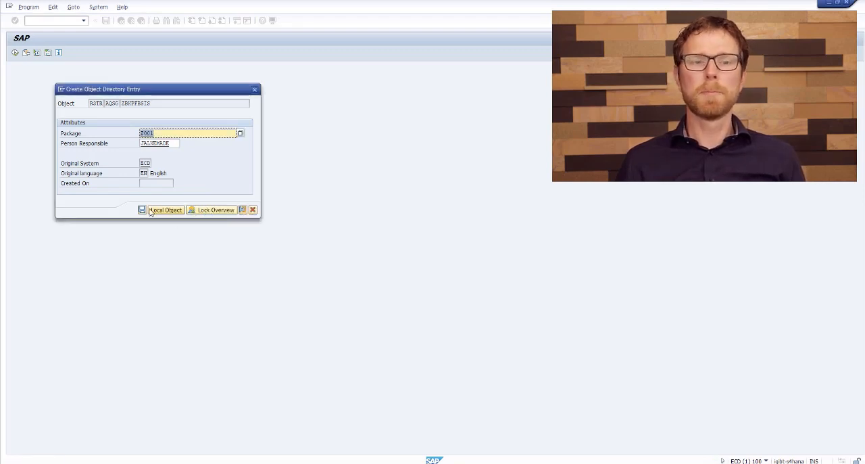
mouse_move(142, 210)
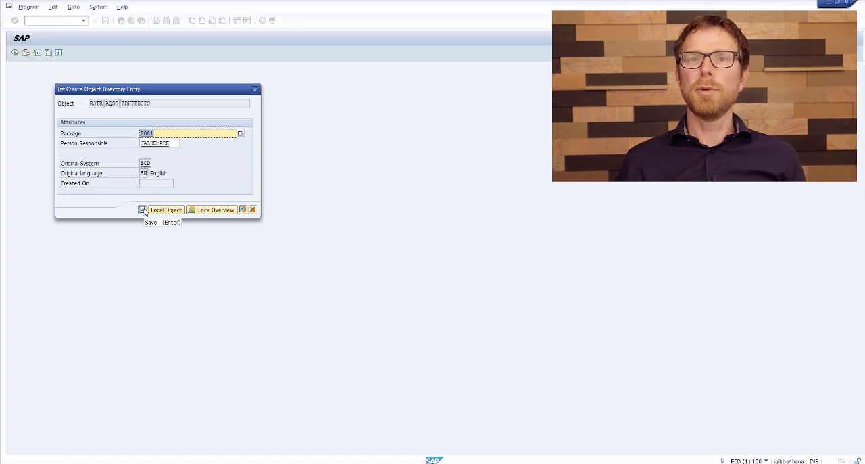
left_click(162, 210)
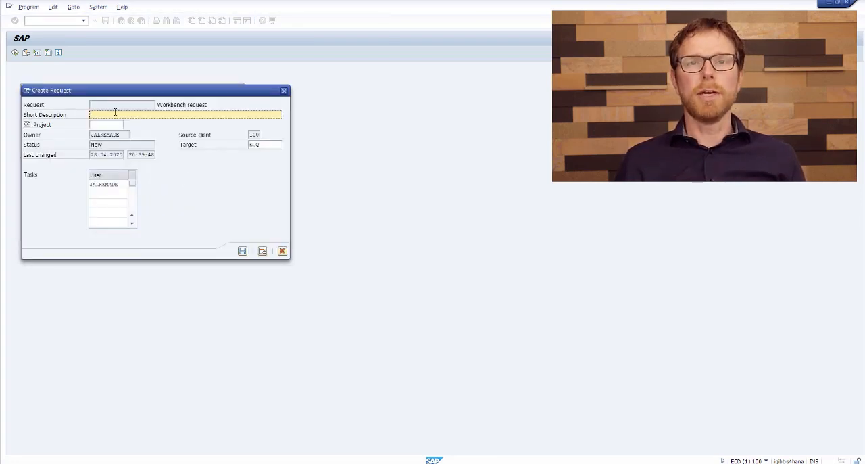
mouse_move(219, 216)
type("Quick Viewer ZBKPFBSIS")
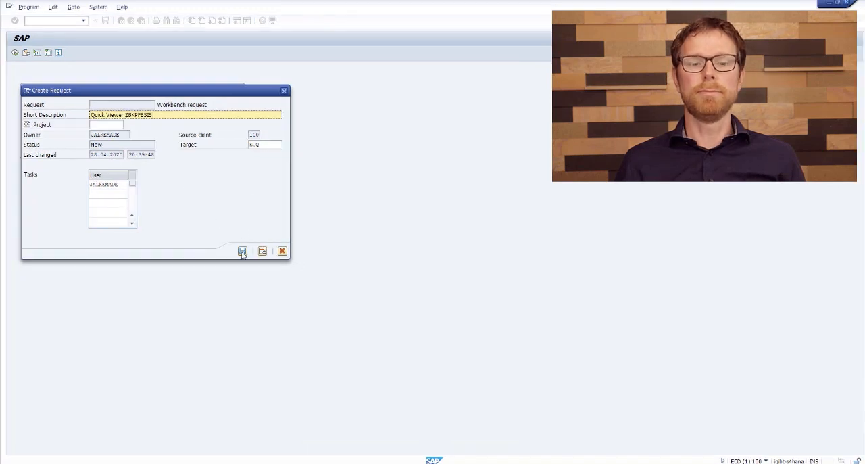
mouse_move(242, 252)
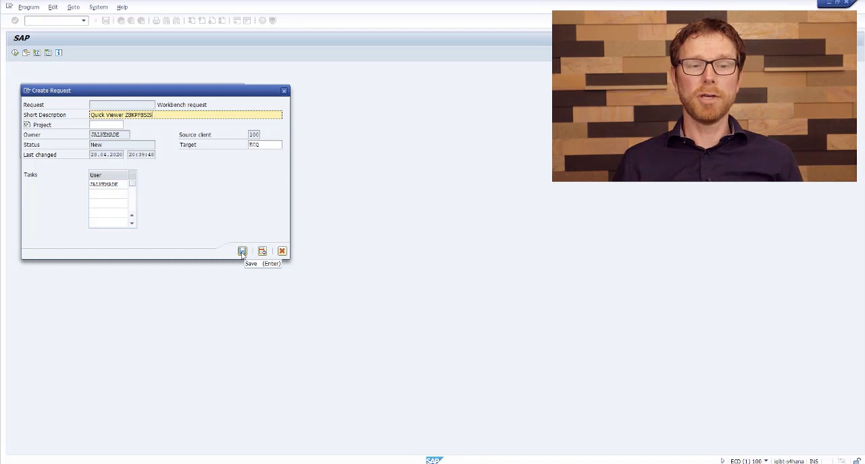
Step: Save the workbench request 'Quick Viewer ZBKPFBSIS' and confirm it to finish the copy
left_click(242, 251)
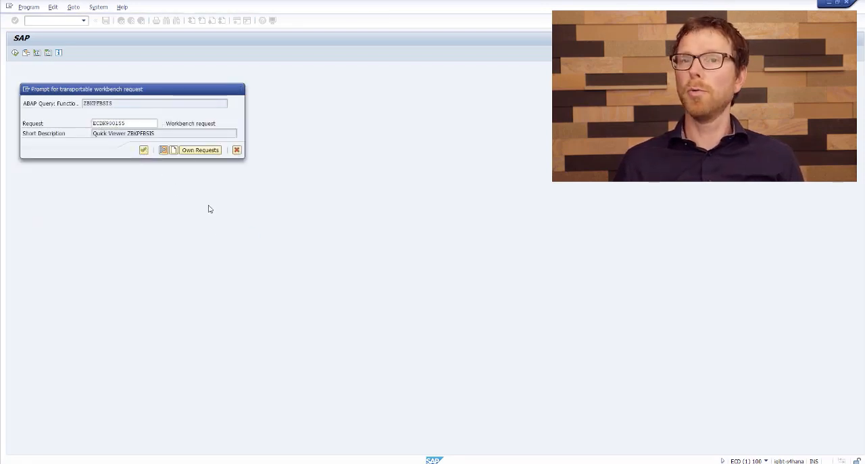
left_click(143, 149)
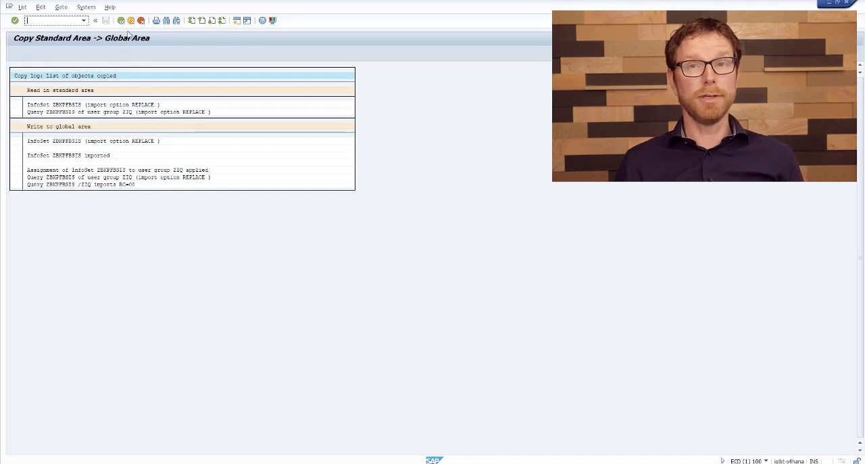
Step: Go back from the copy log to the InfoSet initial screen
left_click(120, 20)
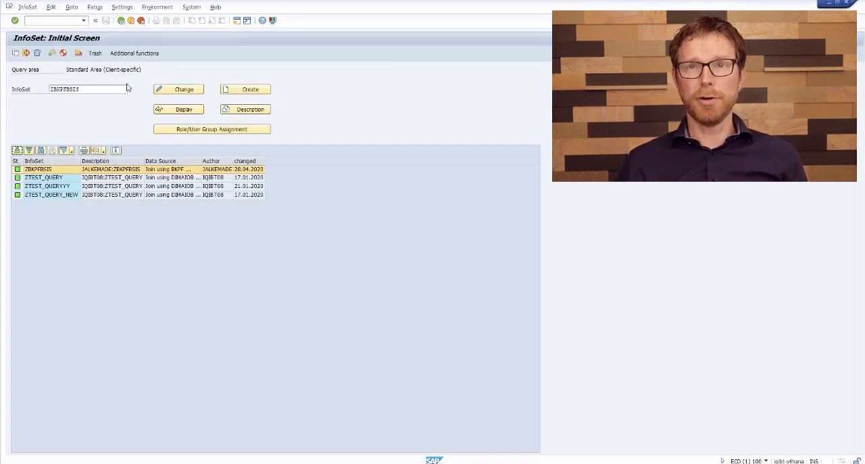
mouse_move(131, 124)
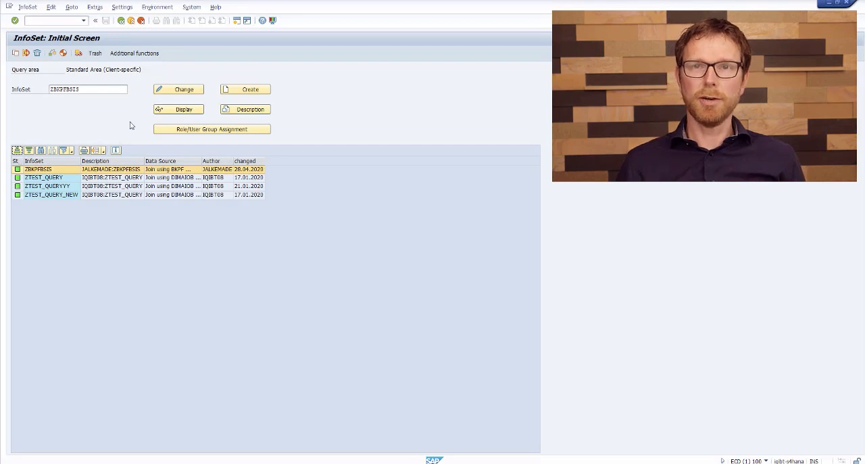
mouse_move(122, 20)
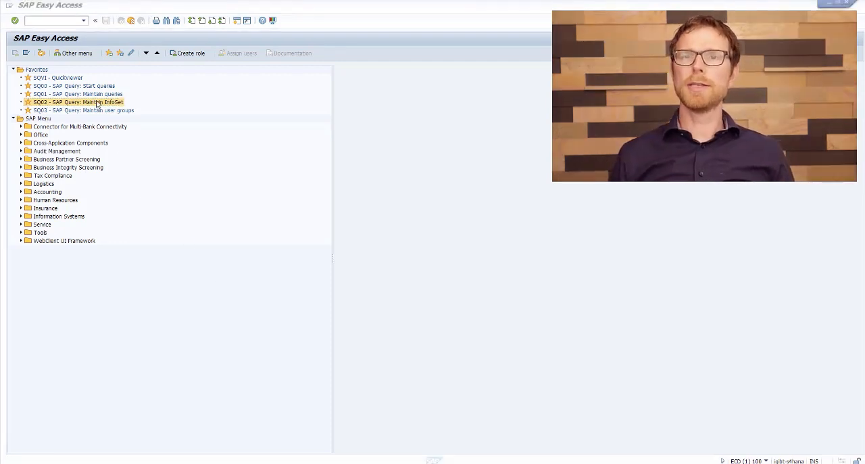
Step: Launch SQ00 Start queries, now listing ZBKPFBSIS for user group ZIQ in the global area
left_click(73, 87)
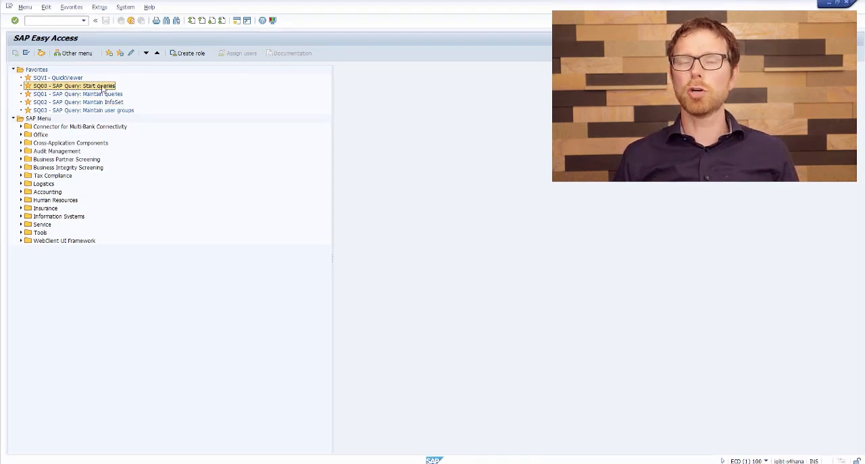
double_click(71, 86)
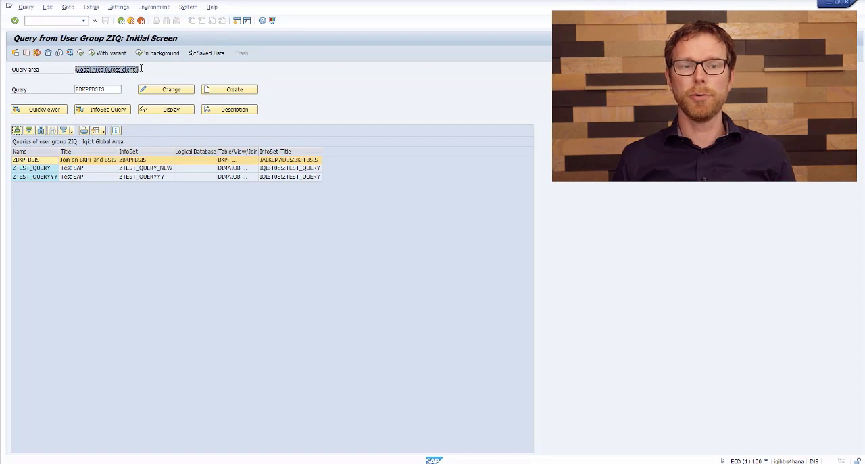
mouse_move(73, 141)
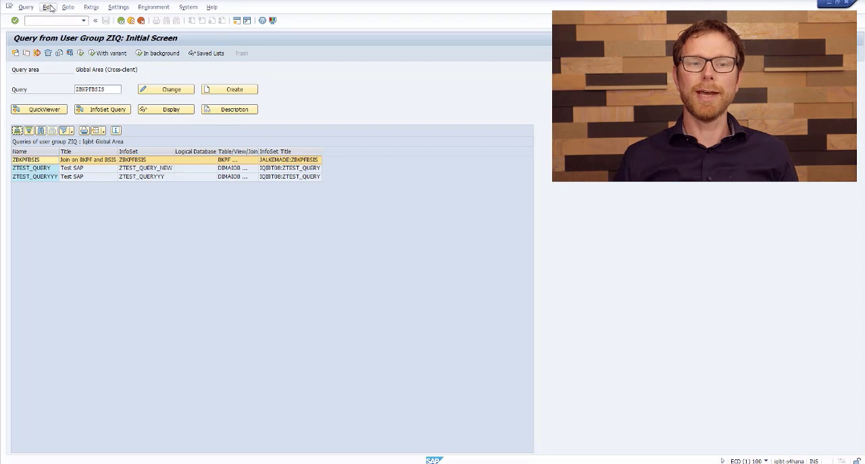
left_click(47, 7)
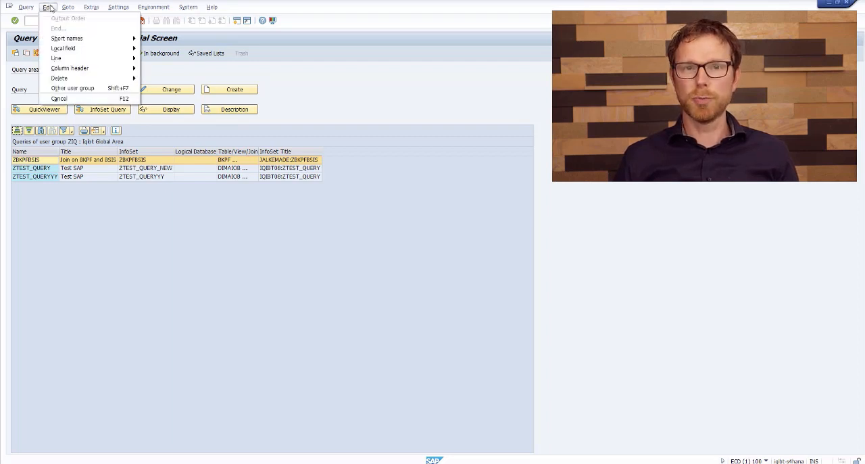
left_click(74, 87)
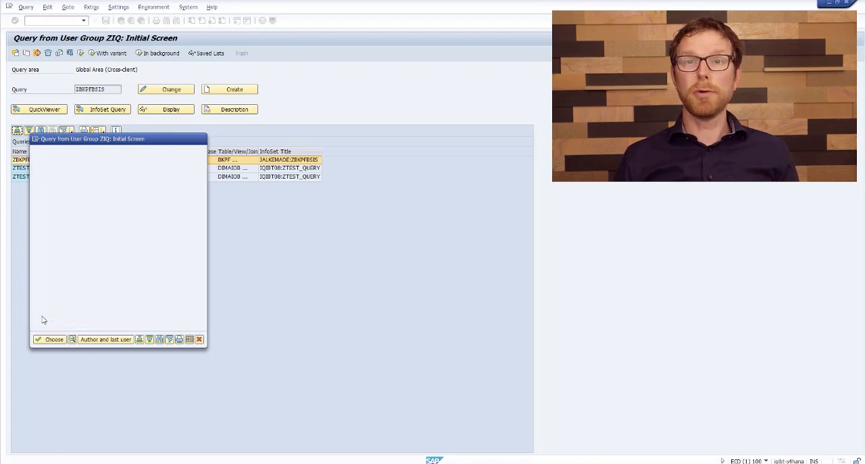
left_click(50, 338)
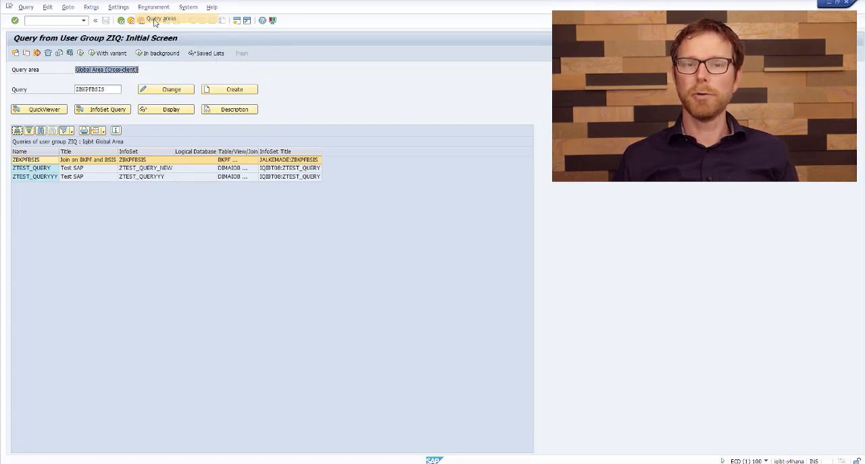
left_click(161, 18)
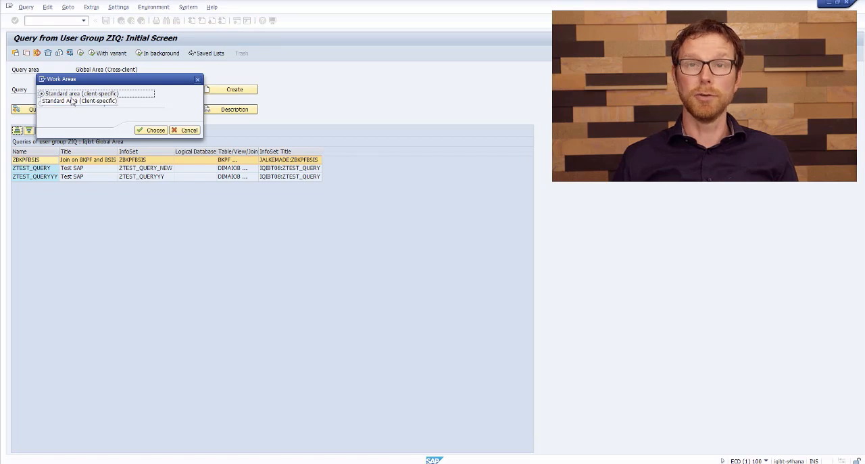
left_click(41, 103)
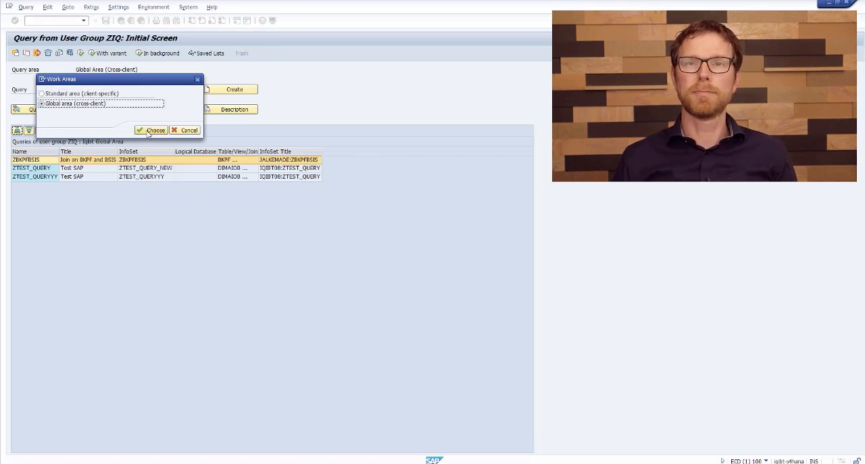
left_click(151, 130)
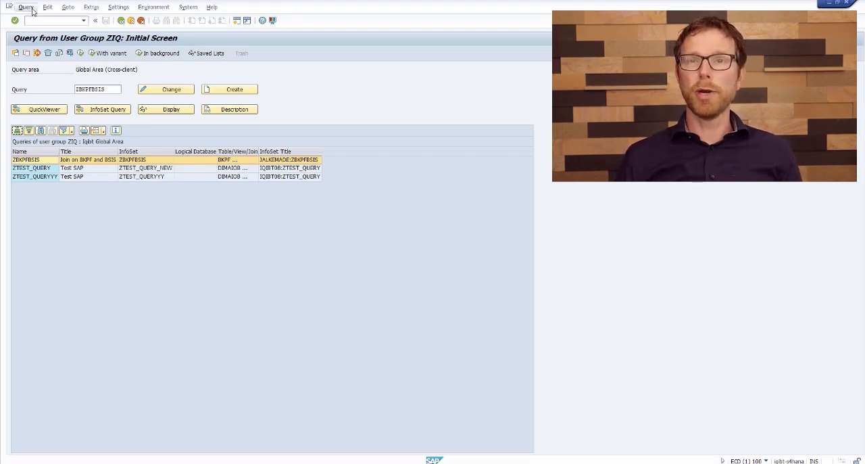
Step: Show the generated report program name of query ZBKPFBSIS via Query > More functions
left_click(25, 7)
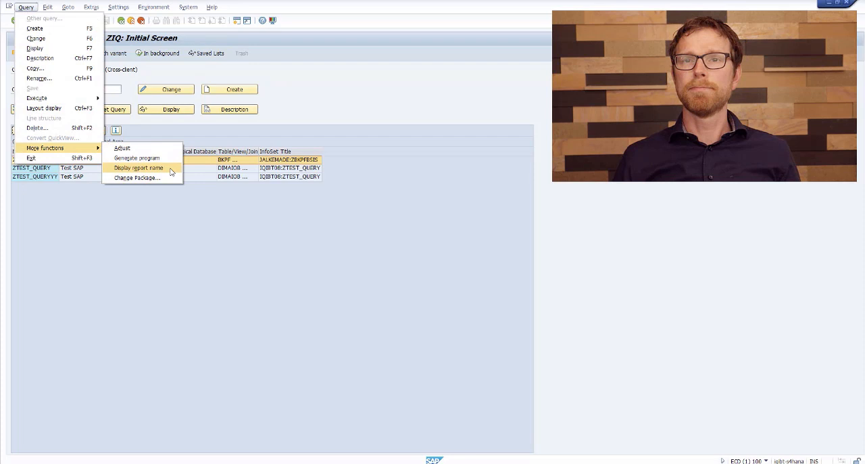
left_click(138, 168)
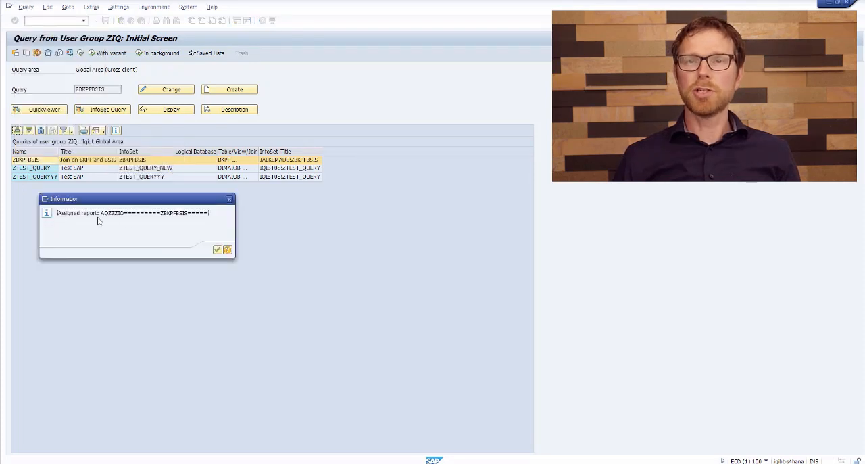